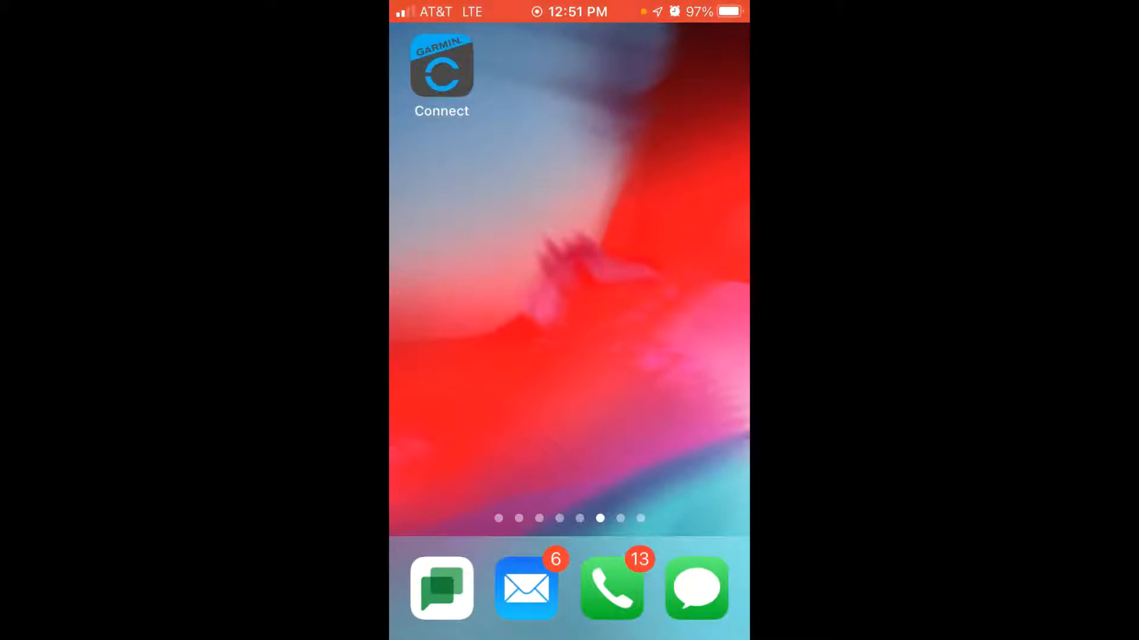
Step: Launch Garmin Connect from the iOS Home Screen to its My Day dashboard
click(441, 70)
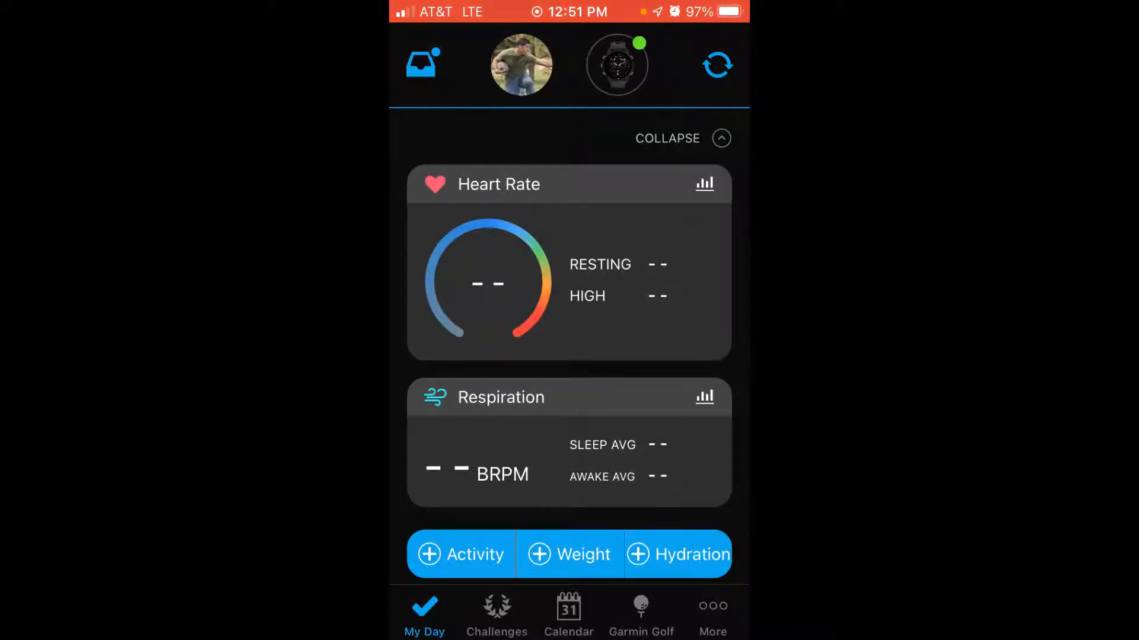
Step: Go through More and Garmin Devices to the Forerunner 955 Solar settings
click(713, 614)
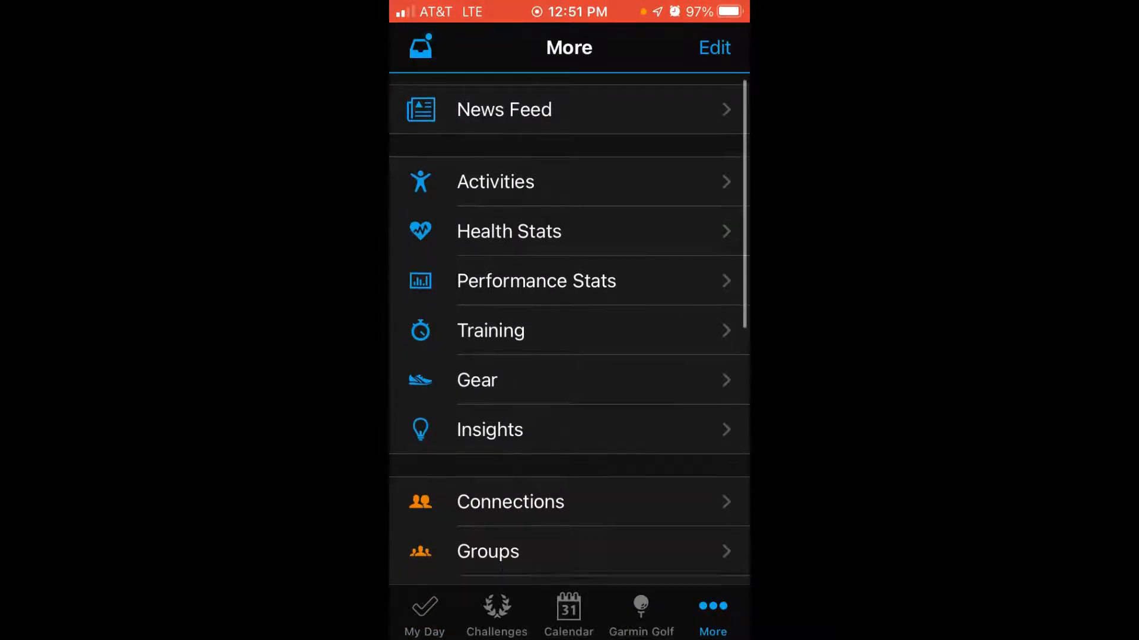
scroll(down, 3)
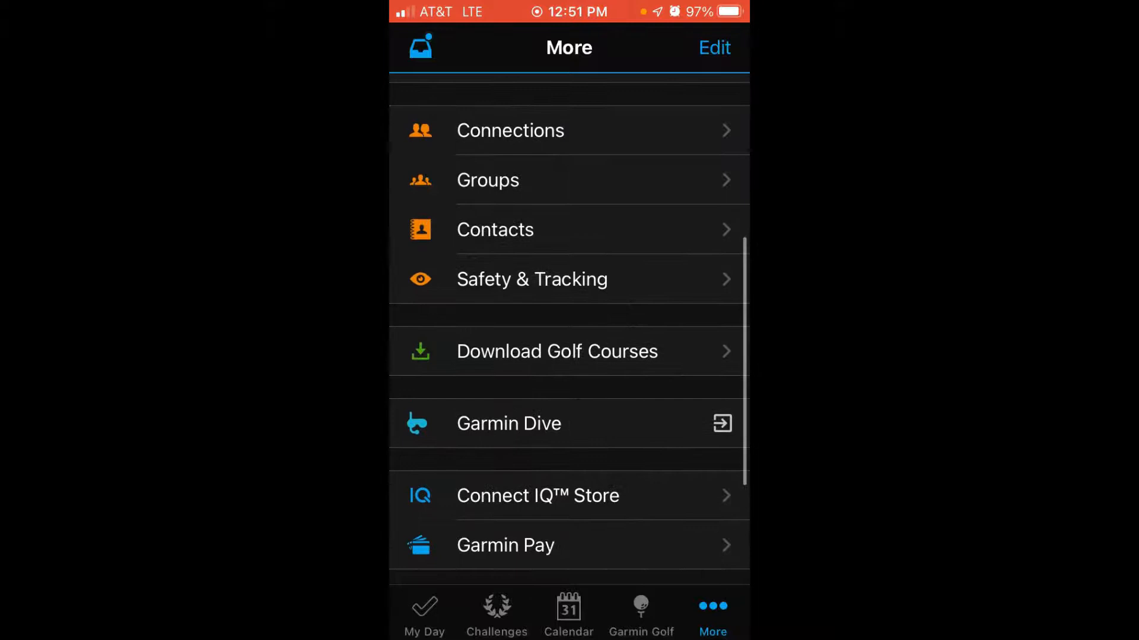
scroll(down, 3)
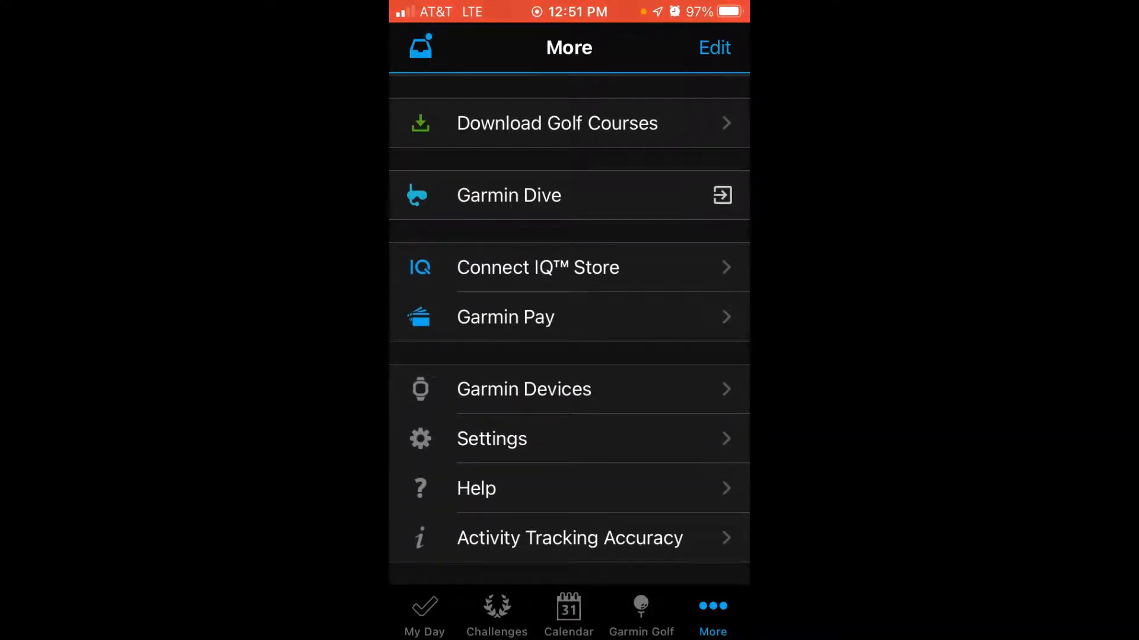
click(523, 389)
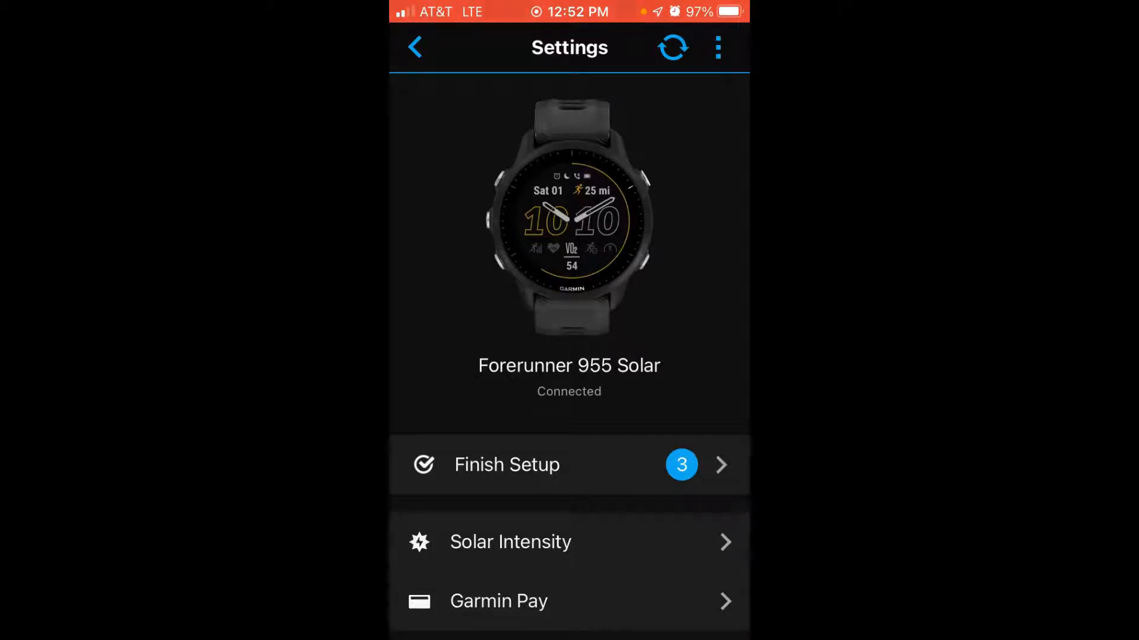
Step: Scroll the Forerunner 955 Solar settings and enter System to reach Backlight
scroll(down, 3)
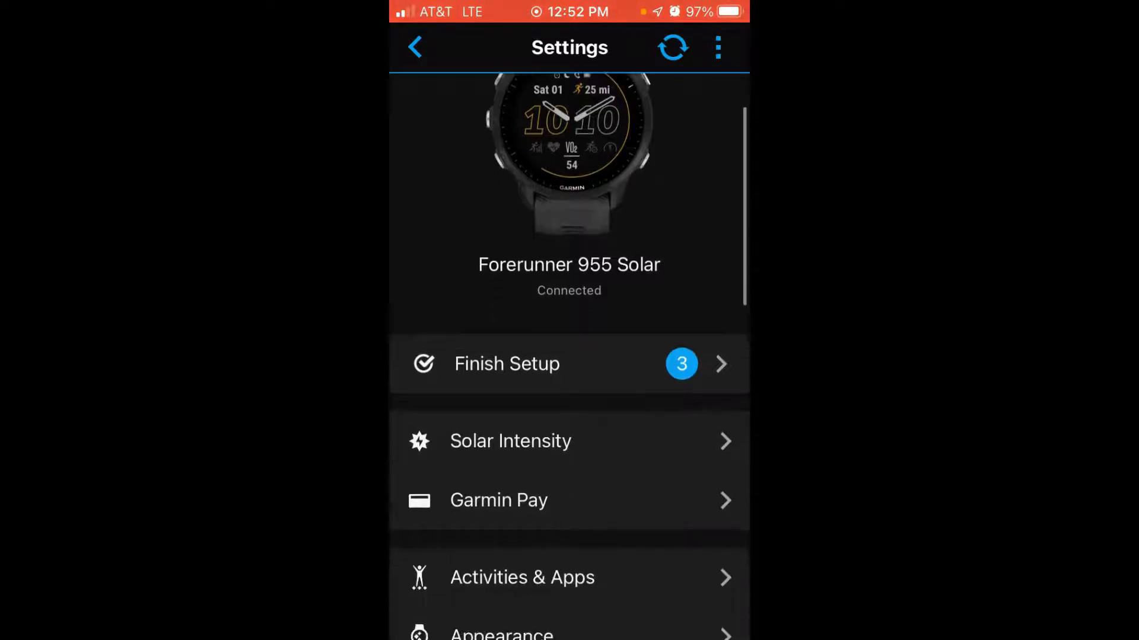
scroll(down, 3)
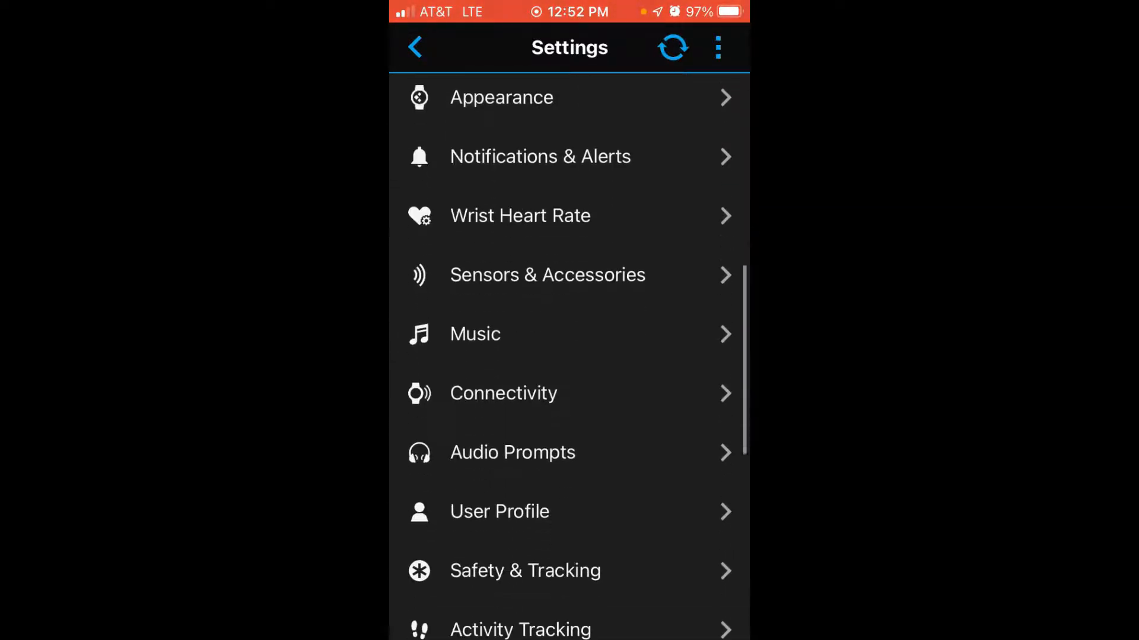
scroll(down, 3)
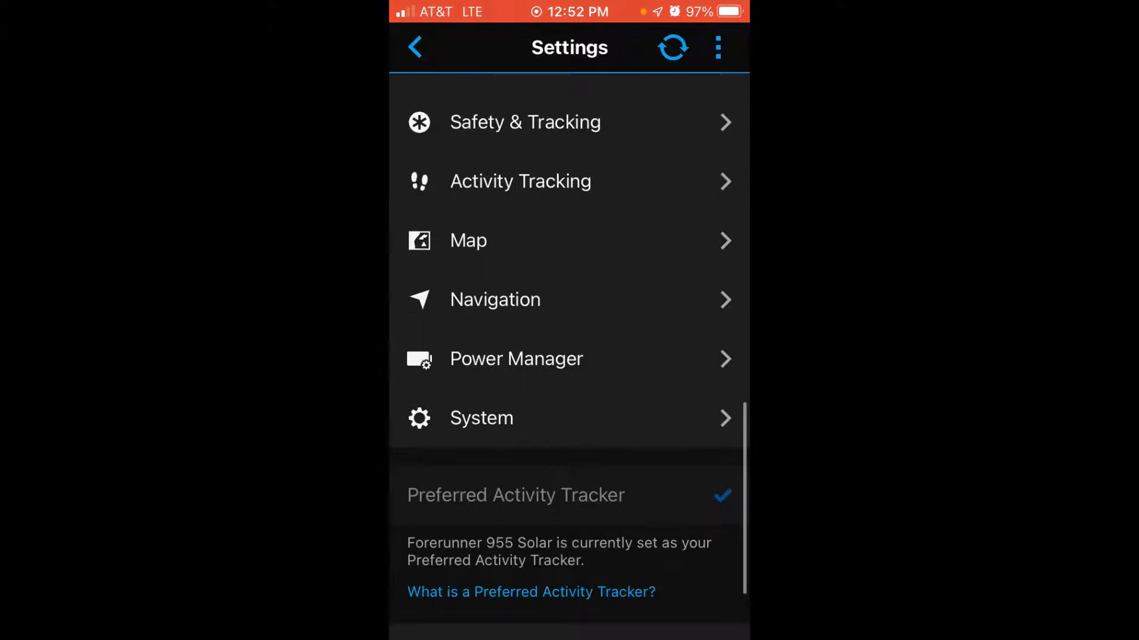
click(481, 417)
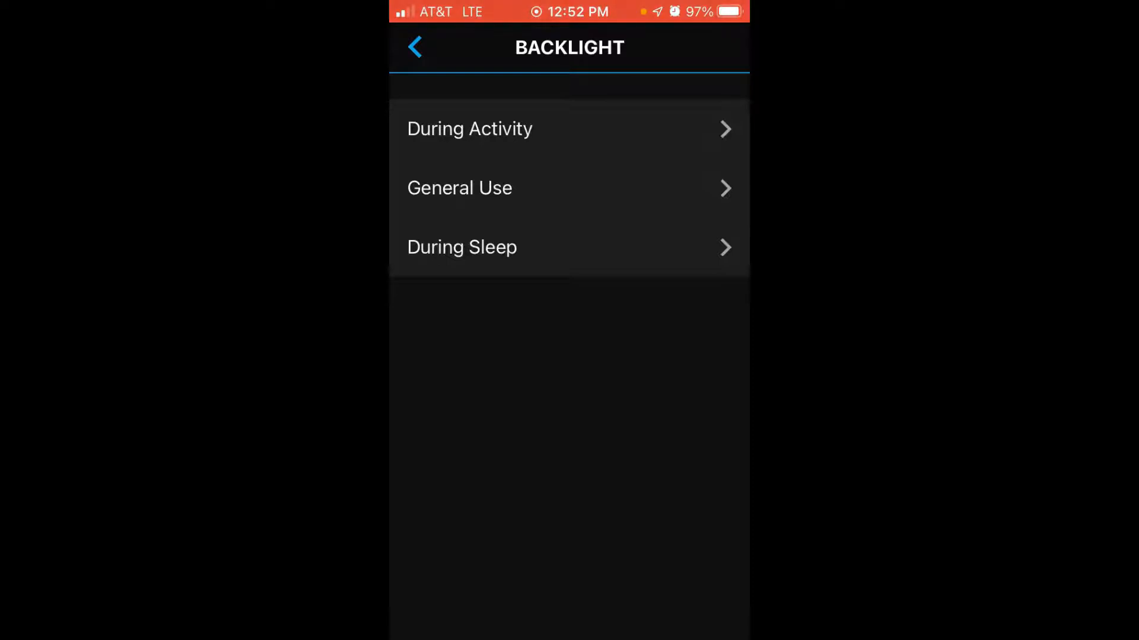
click(469, 128)
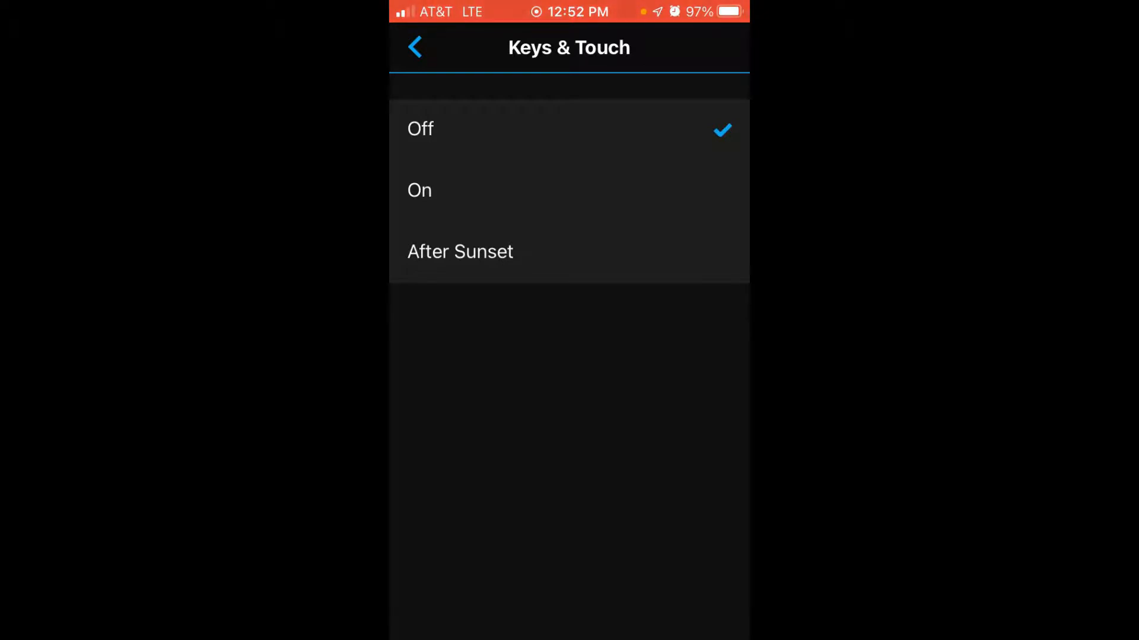
click(415, 47)
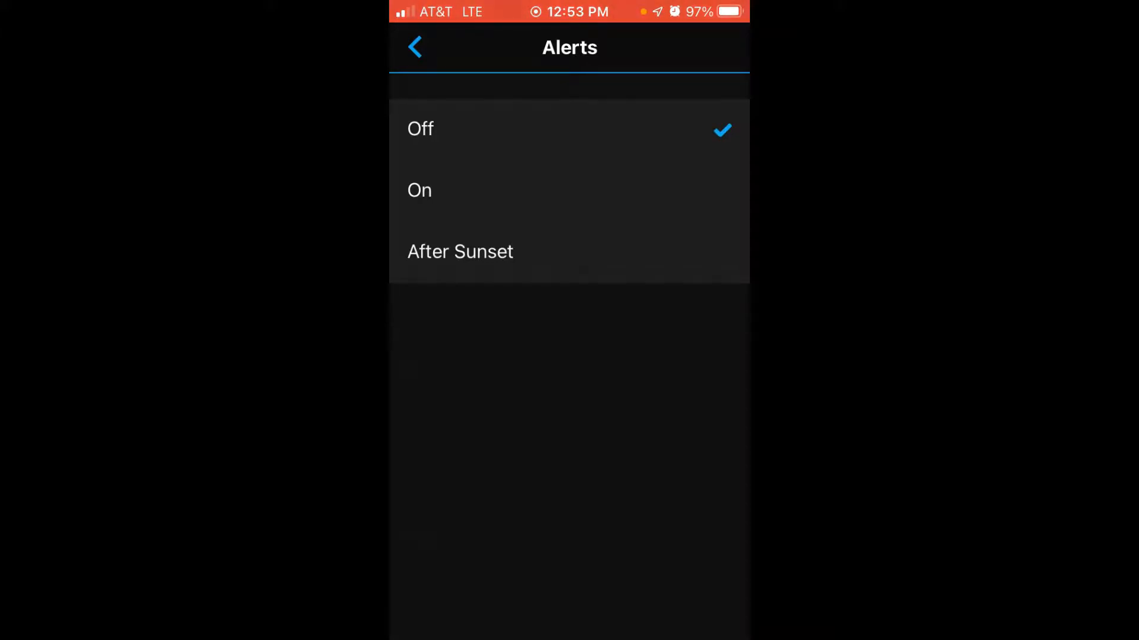
click(415, 46)
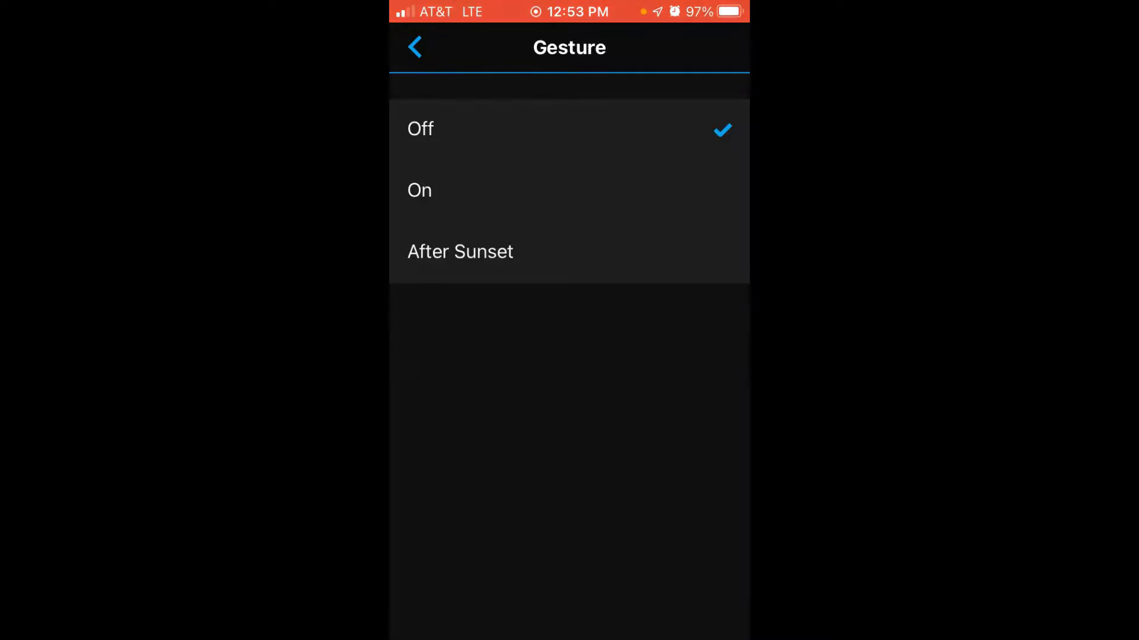
click(414, 47)
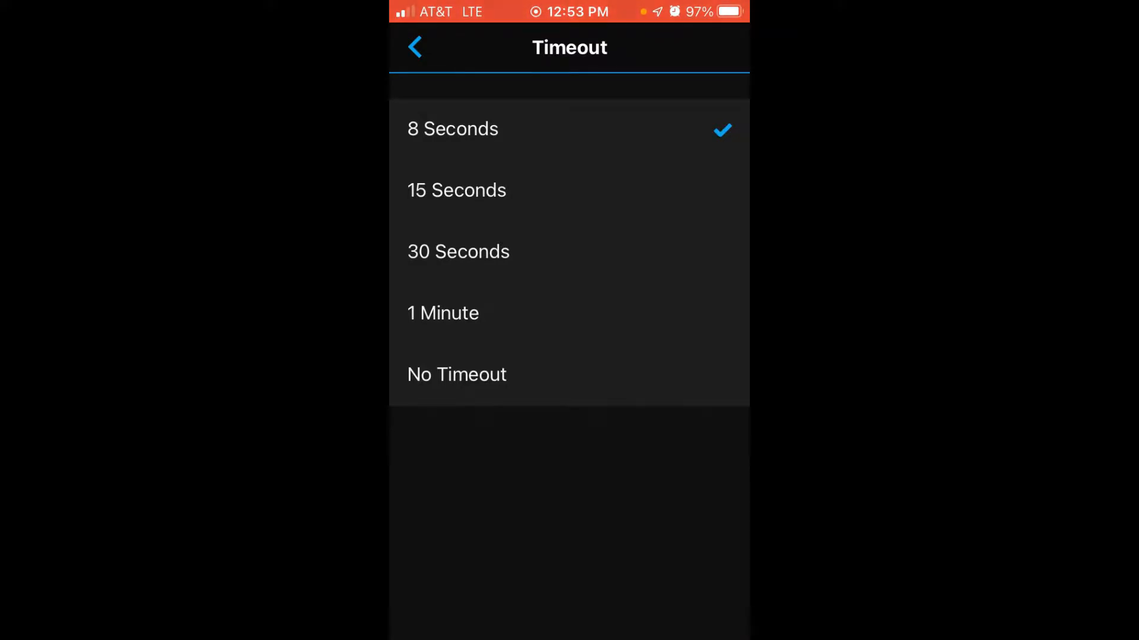
click(415, 46)
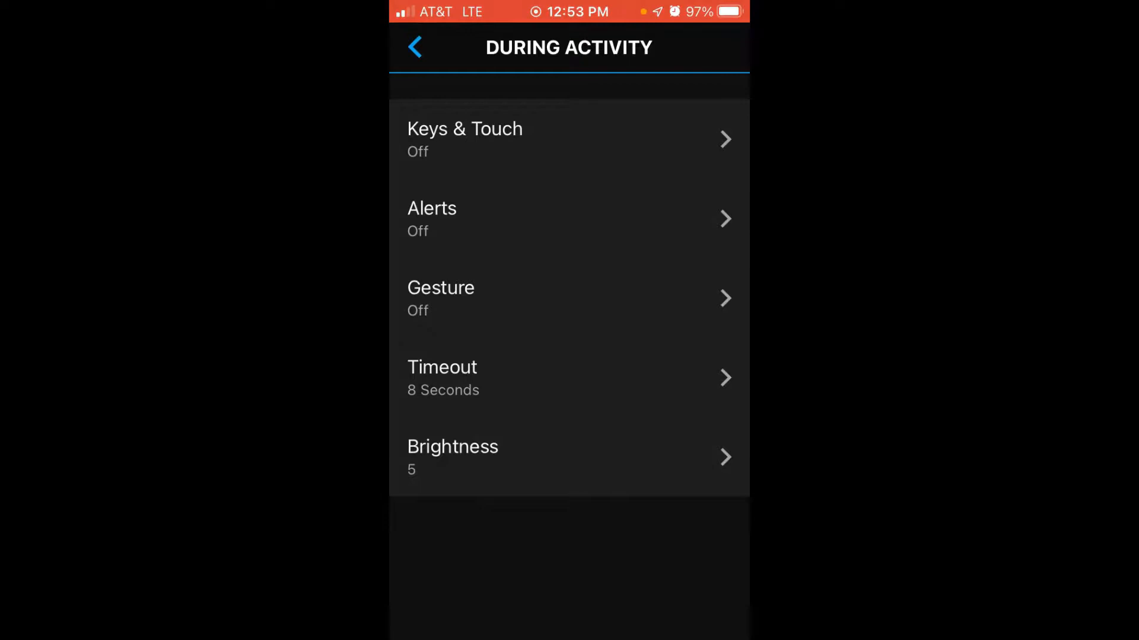
click(414, 46)
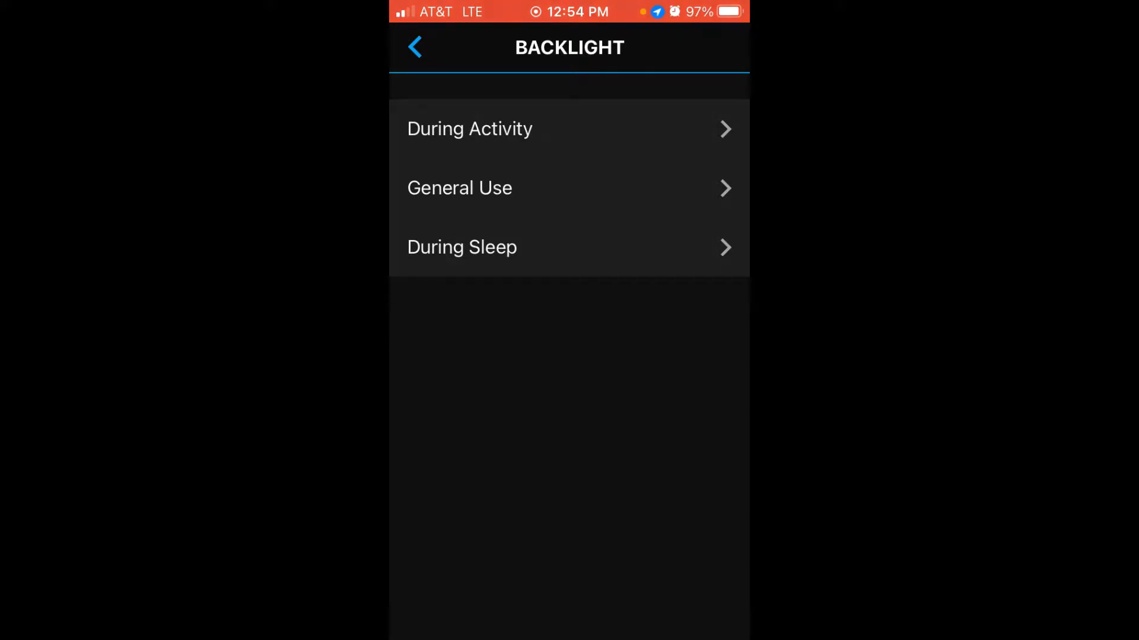
click(460, 188)
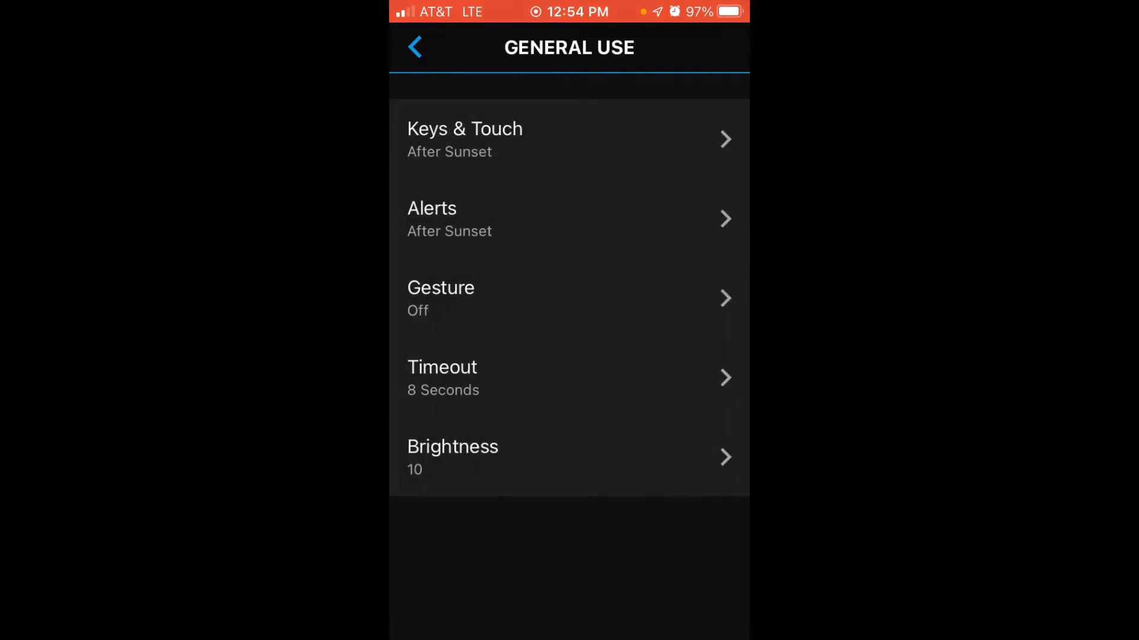
click(414, 46)
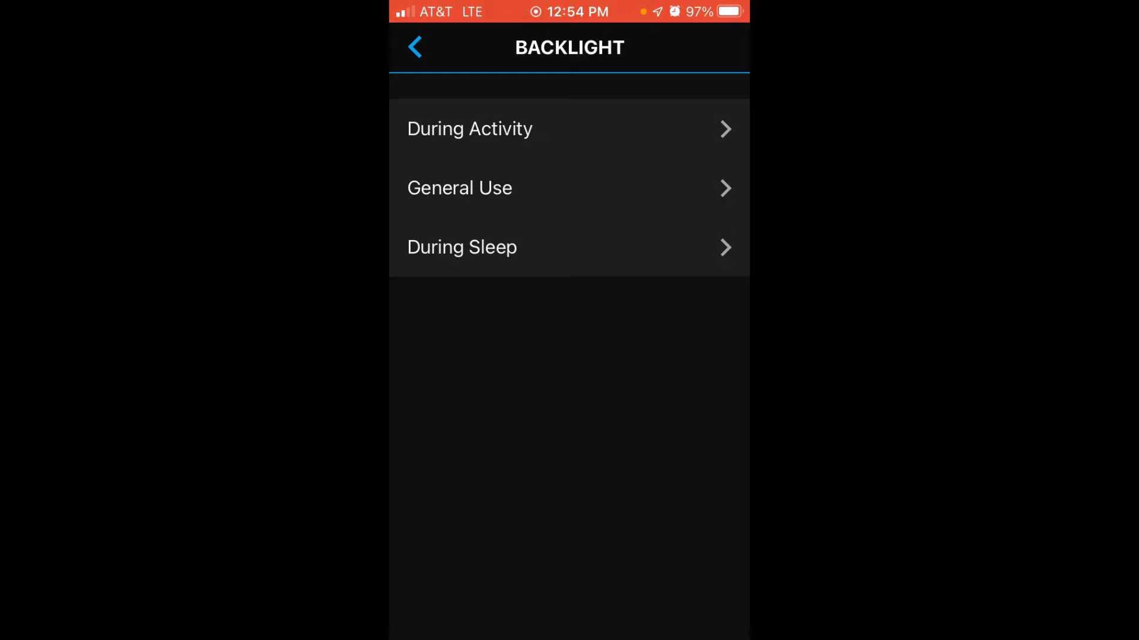
click(462, 246)
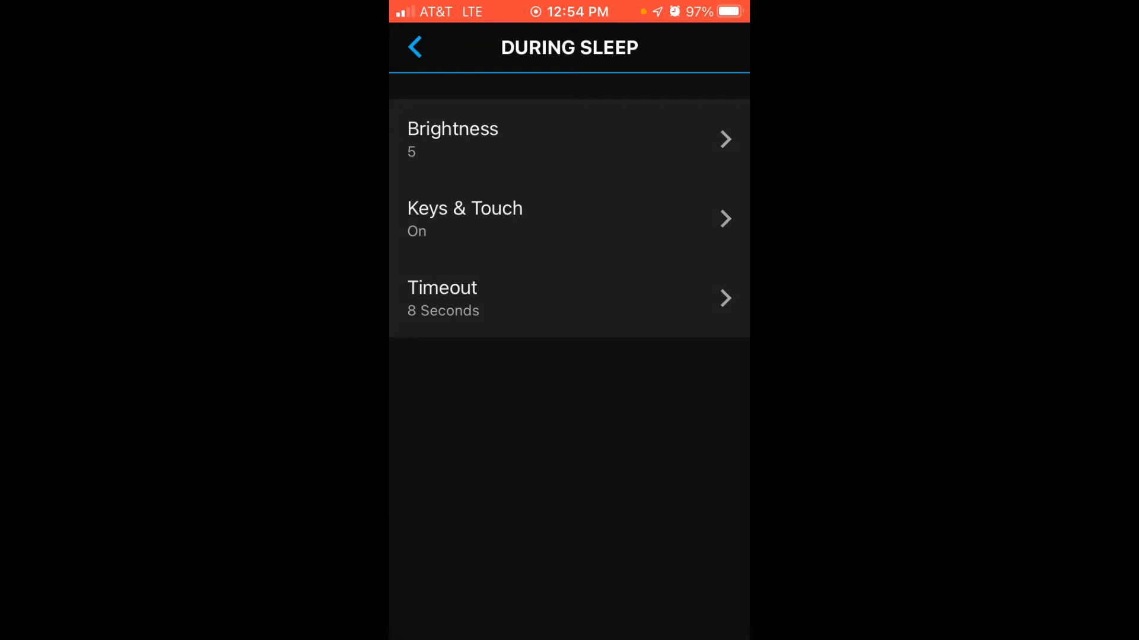
Step: Back out from During Sleep to the main watch settings and sync the Forerunner 955 Solar
click(415, 47)
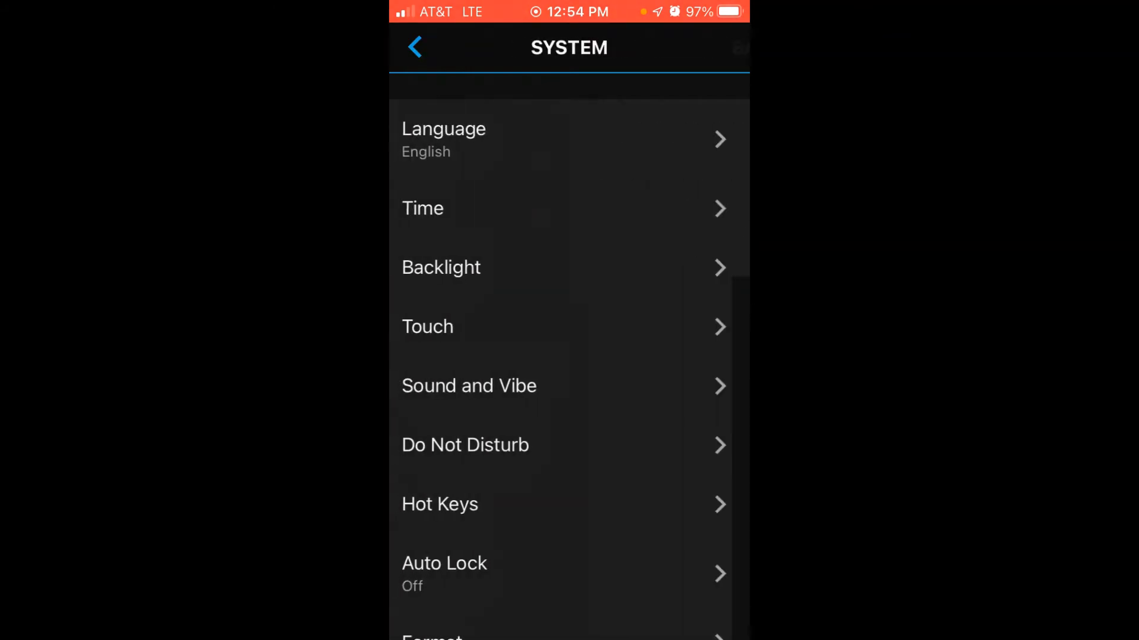
click(414, 46)
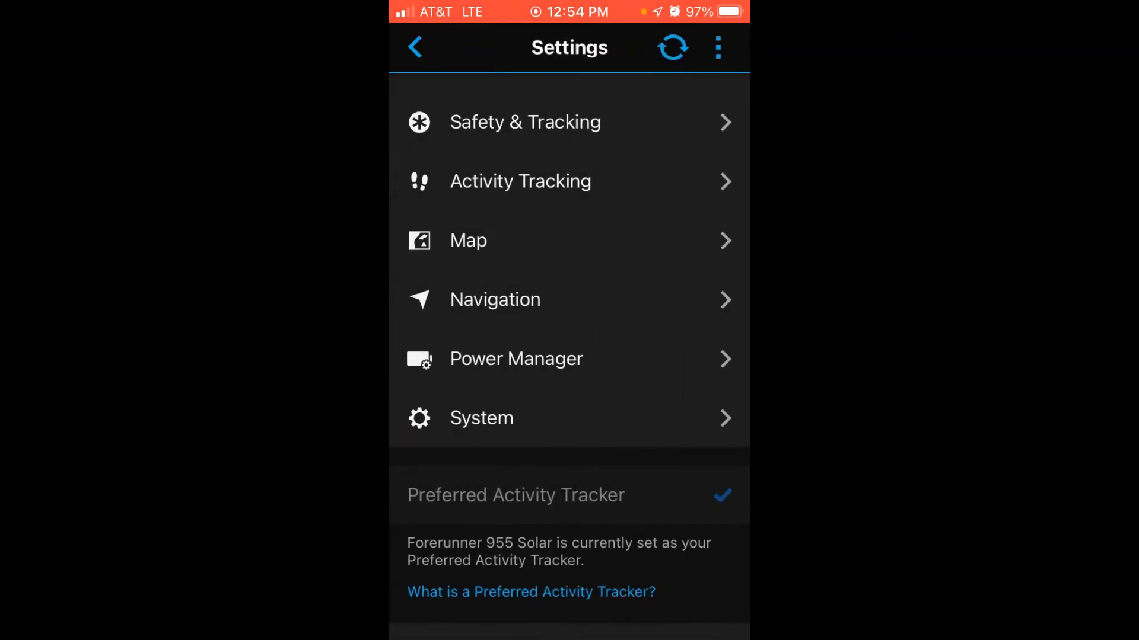
click(671, 48)
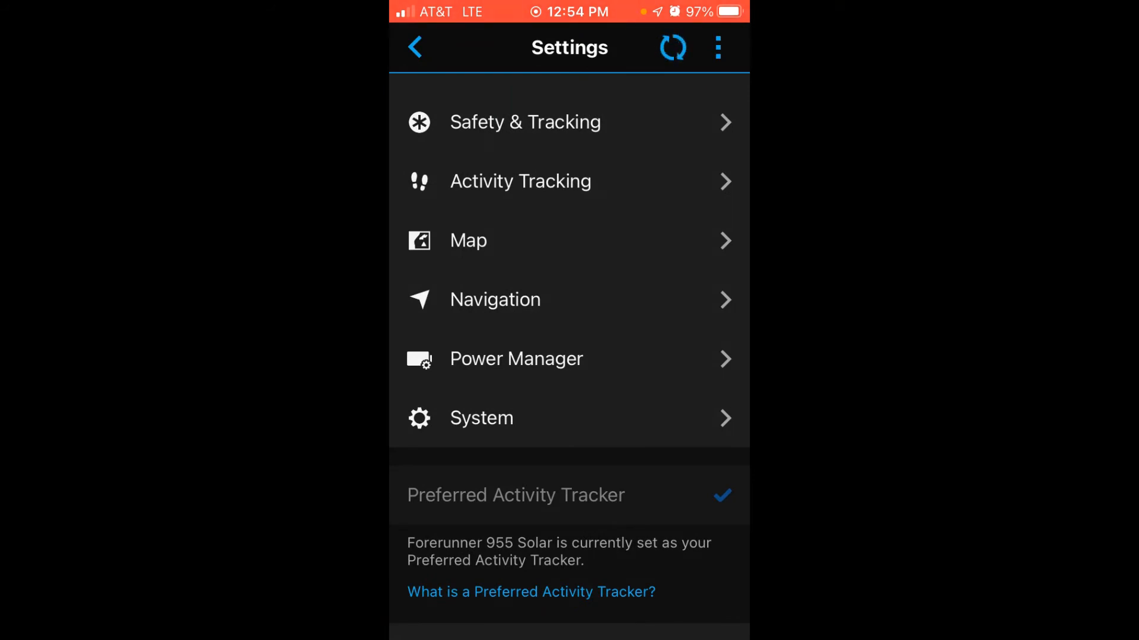